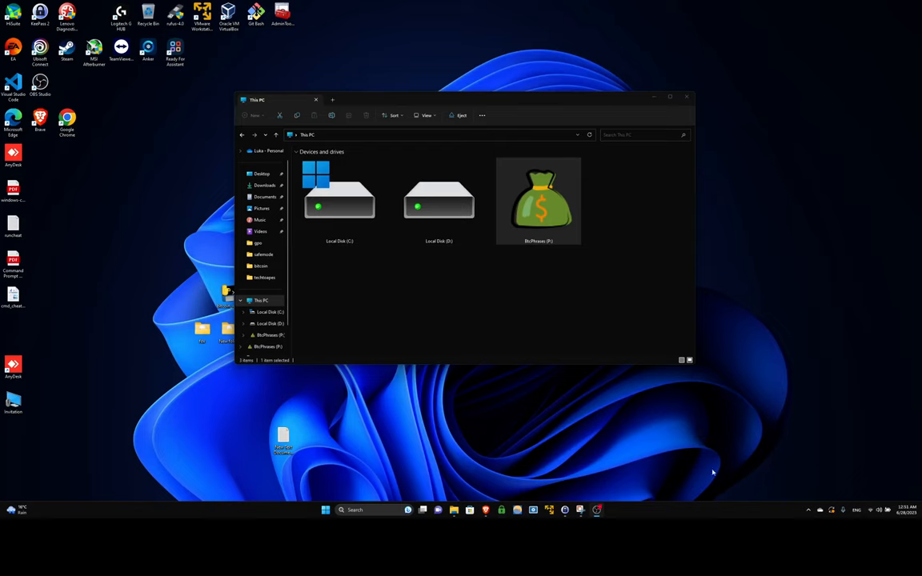
mouse_move(518, 283)
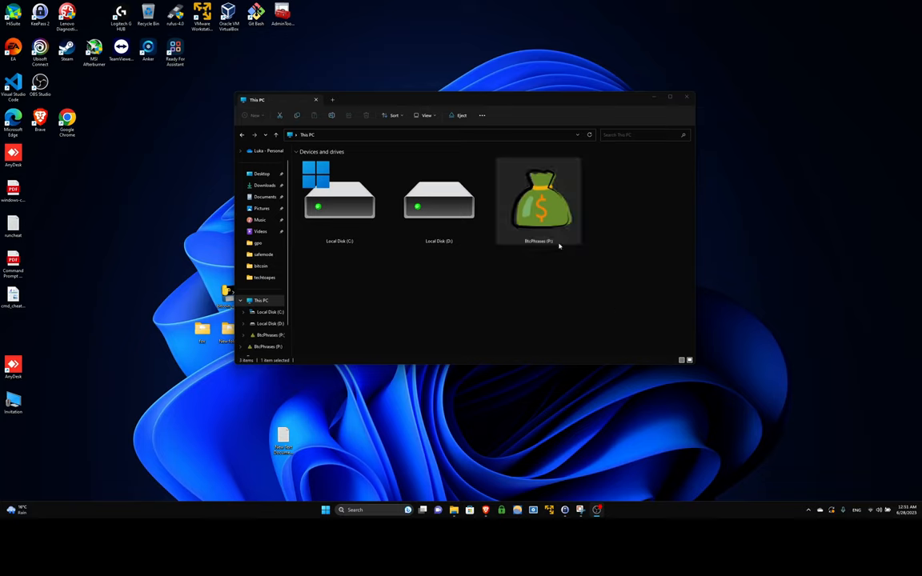
mouse_move(378, 326)
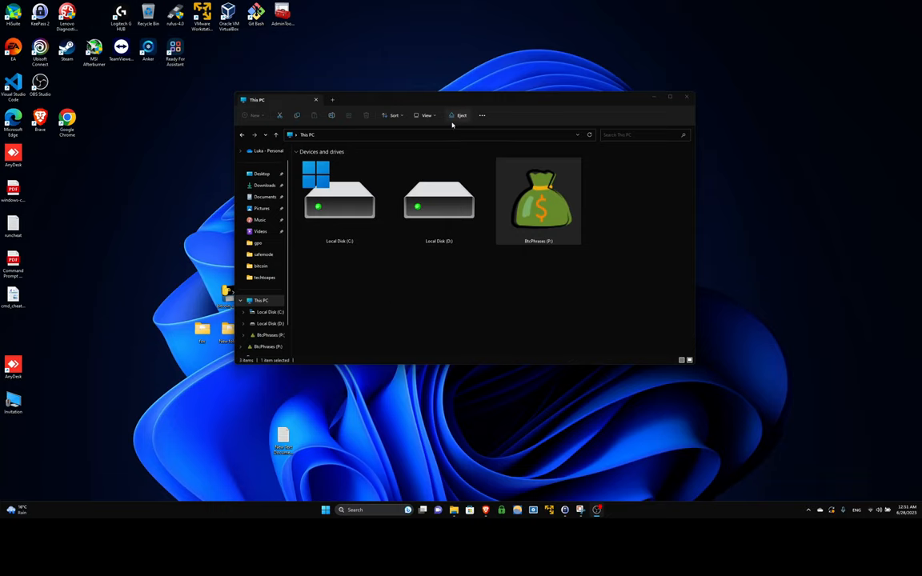
mouse_move(588, 178)
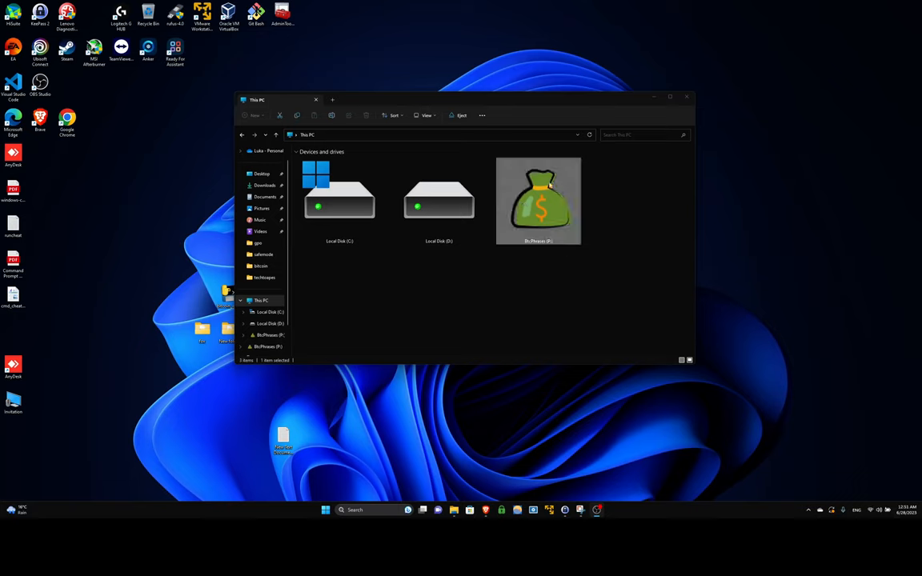
- Scan the BtcPhrases (P:) drive with Microsoft Defender, confirm 0 threats, and close Windows Security
click(400, 294)
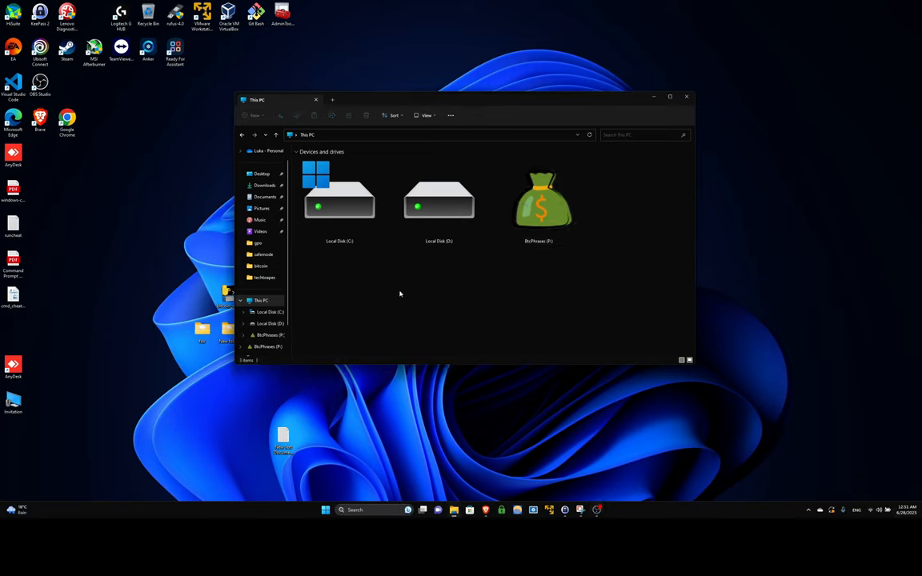
mouse_move(340, 308)
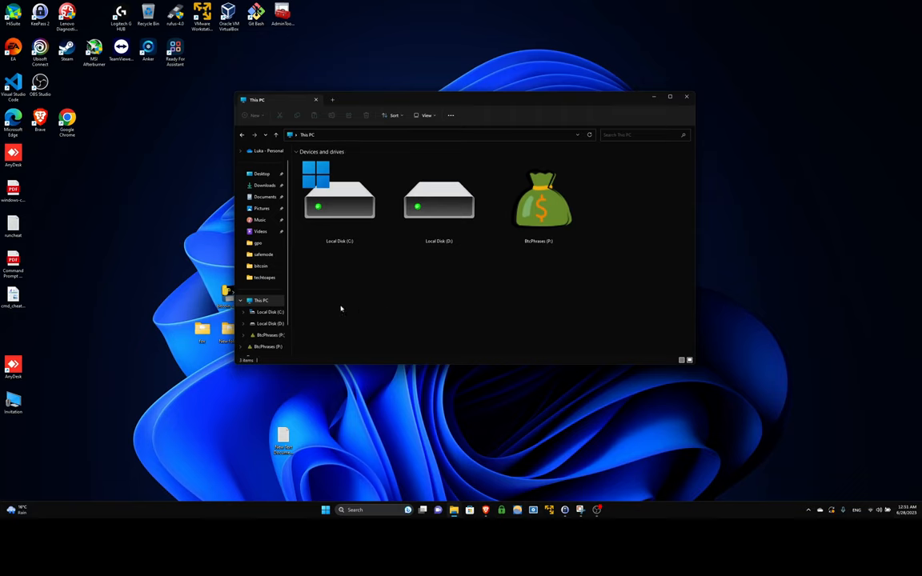
mouse_move(391, 322)
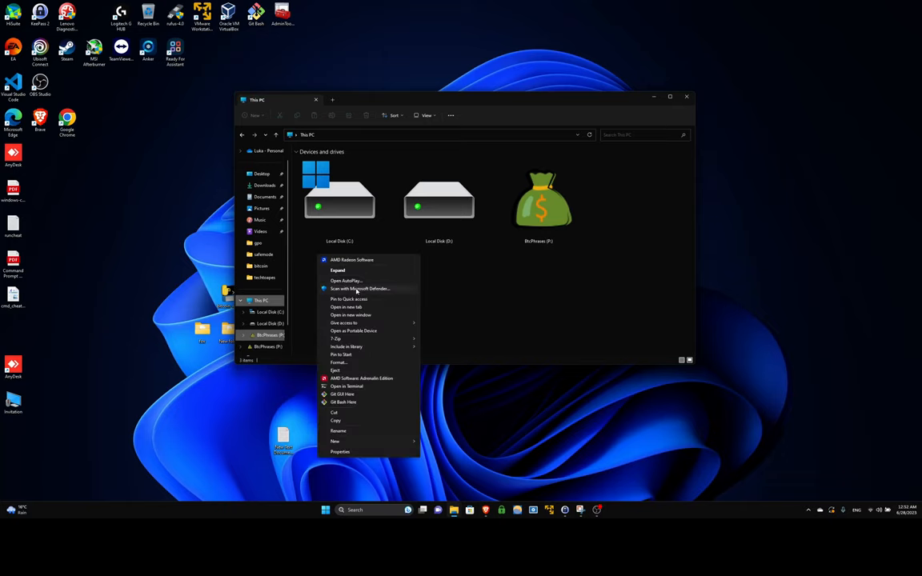
click(358, 289)
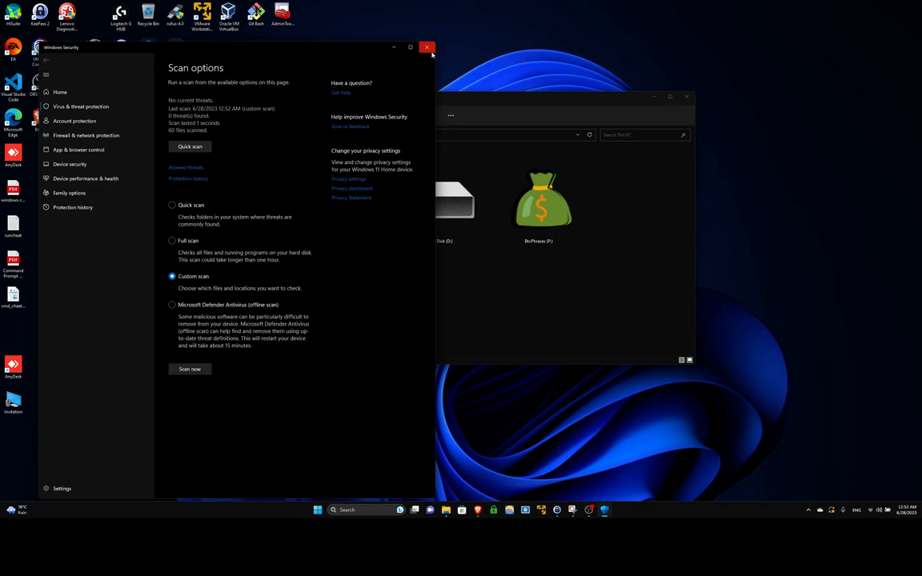
click(427, 47)
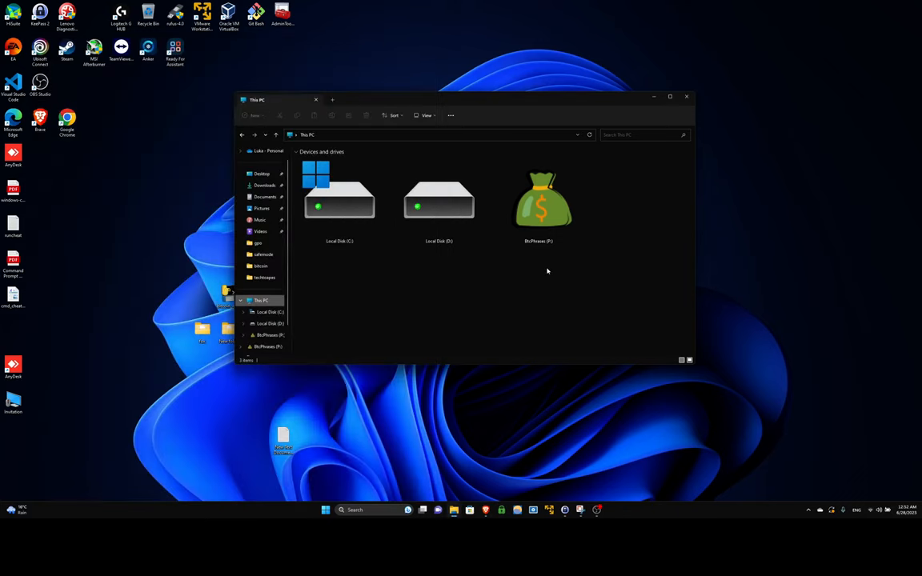
mouse_move(548, 217)
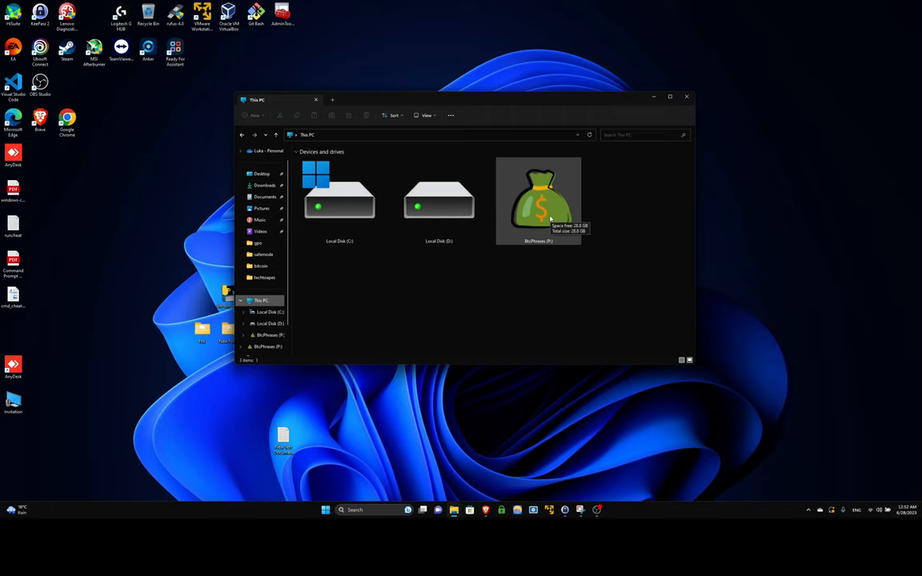
- Open the BtcPhrases (P:) drive and select its Bitcoin Phrases Locker shortcut
double_click(538, 196)
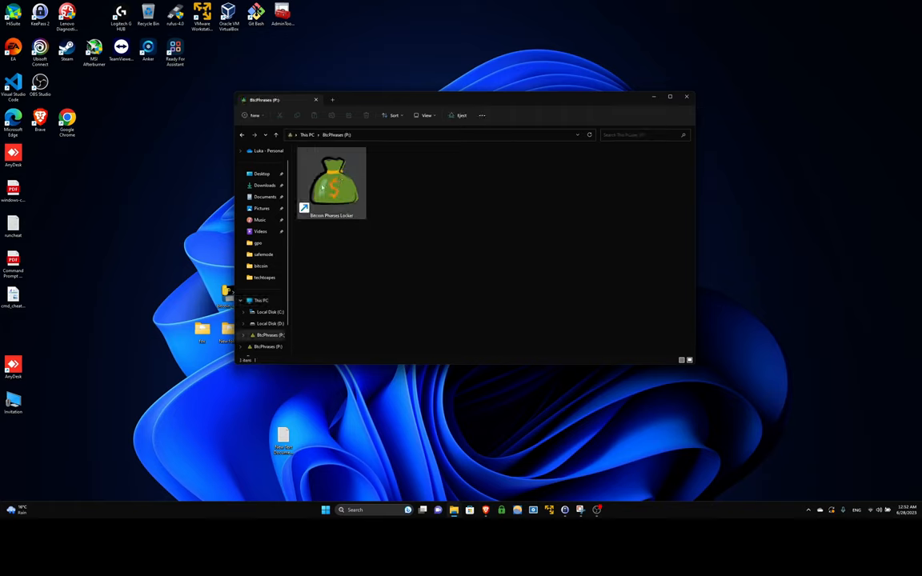
mouse_move(372, 172)
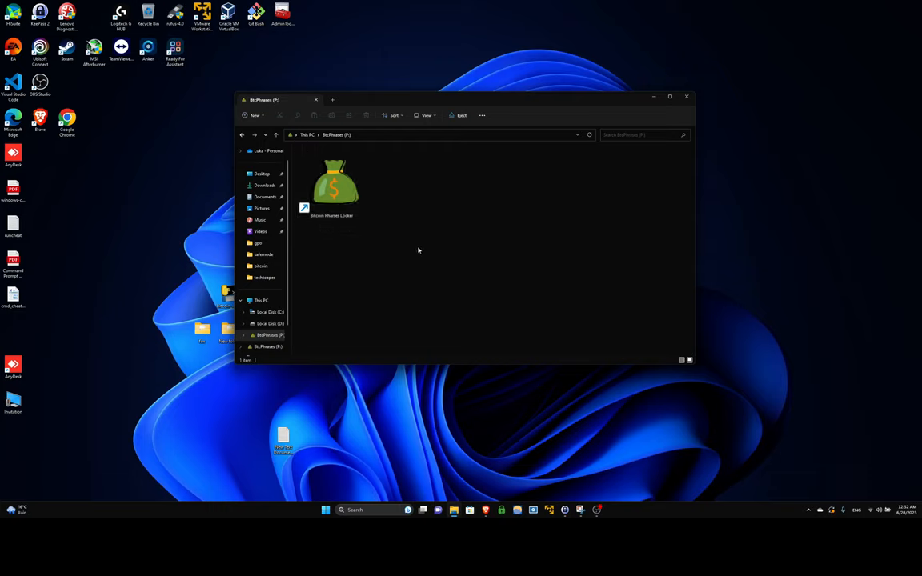
mouse_move(416, 249)
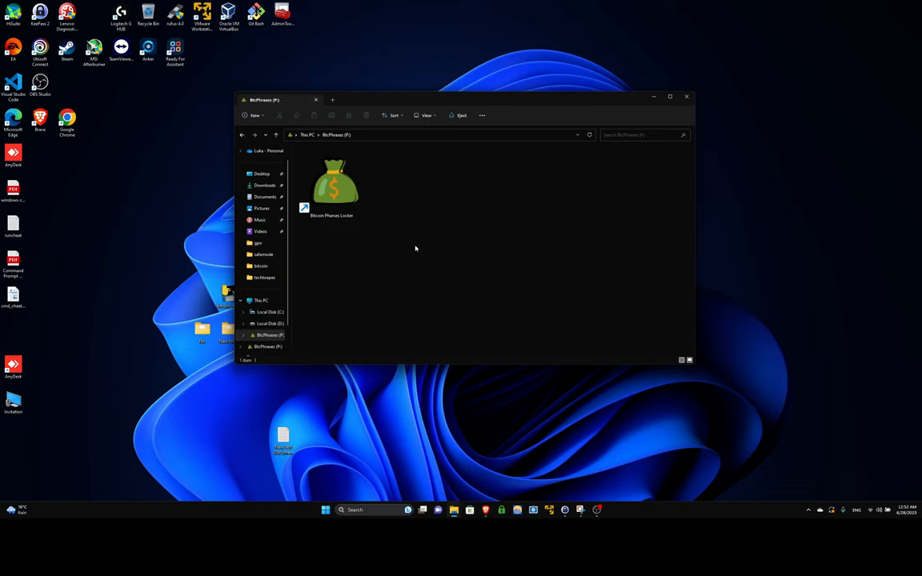
click(331, 184)
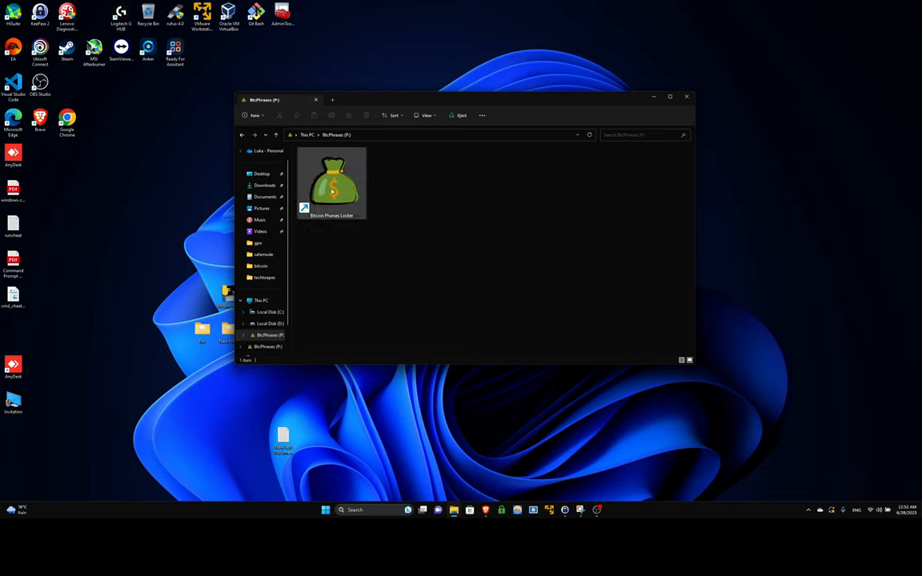
mouse_move(332, 176)
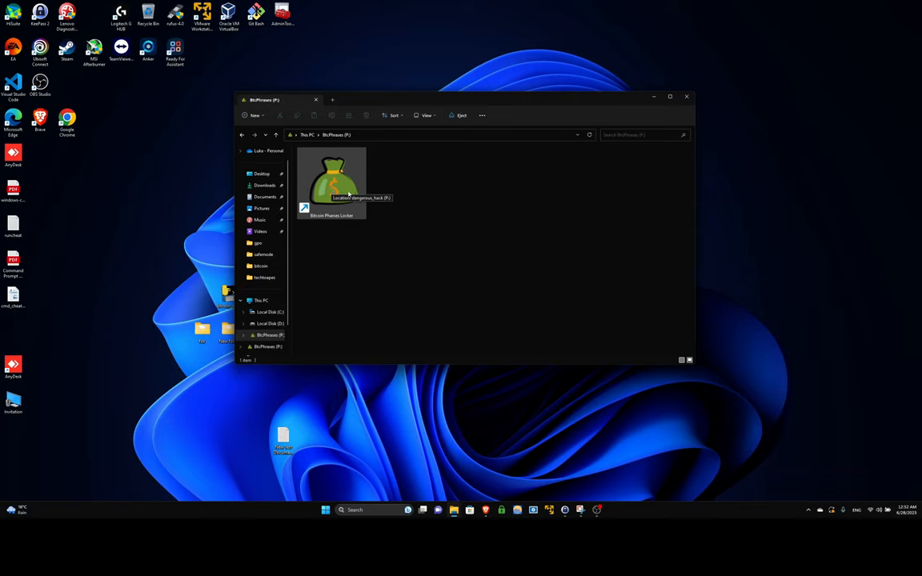
click(426, 115)
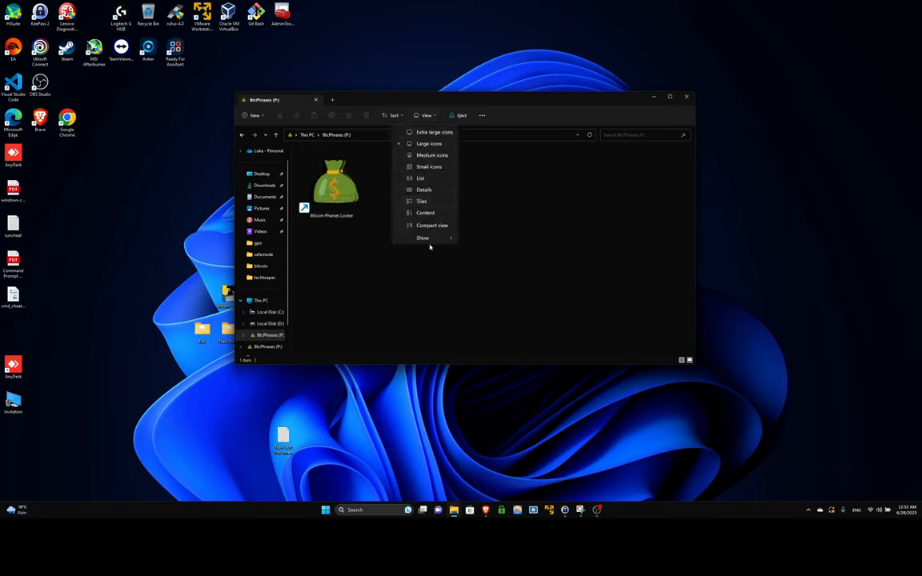
click(423, 237)
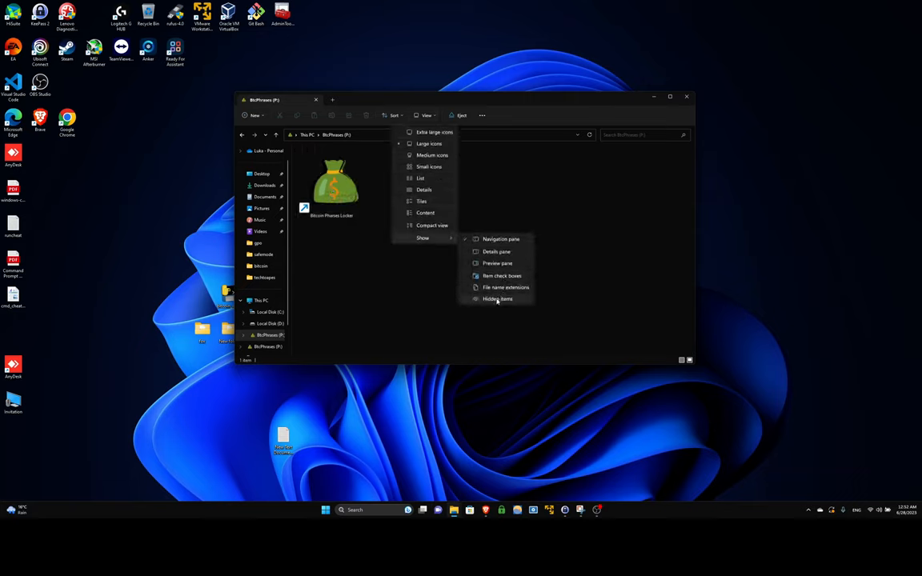
click(497, 299)
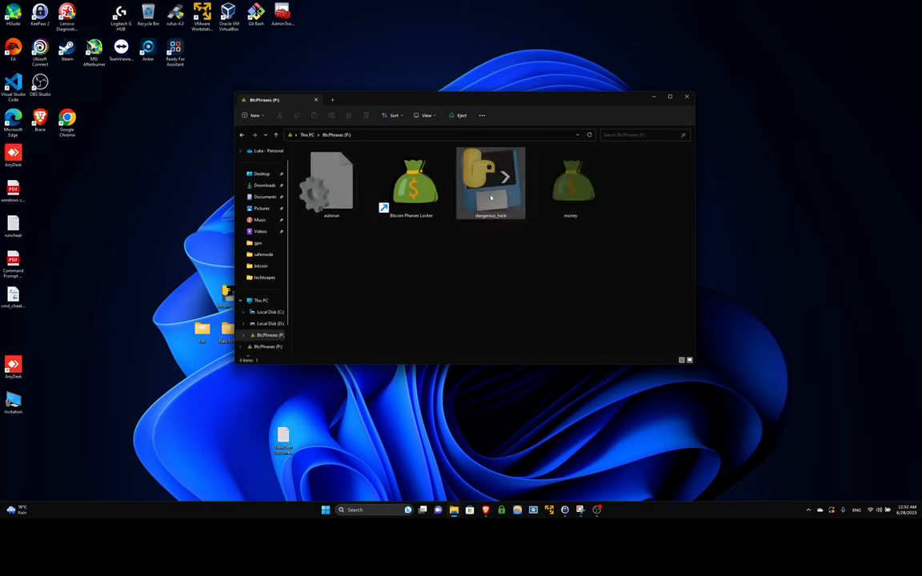
mouse_move(512, 176)
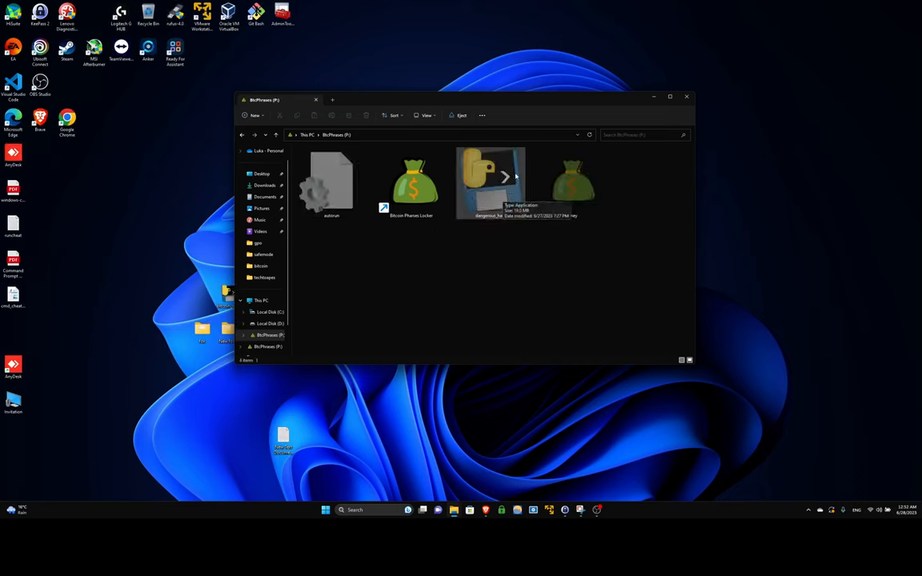
click(331, 183)
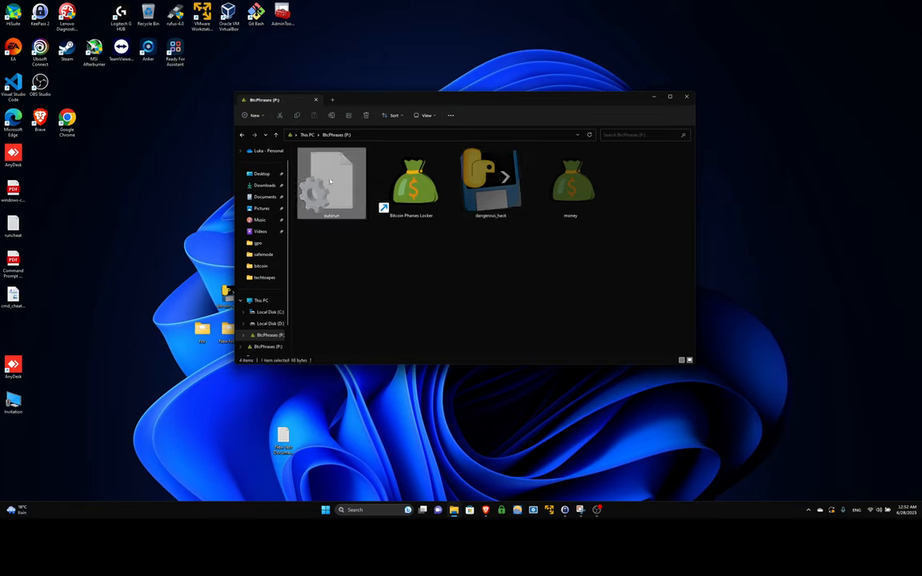
right_click(331, 182)
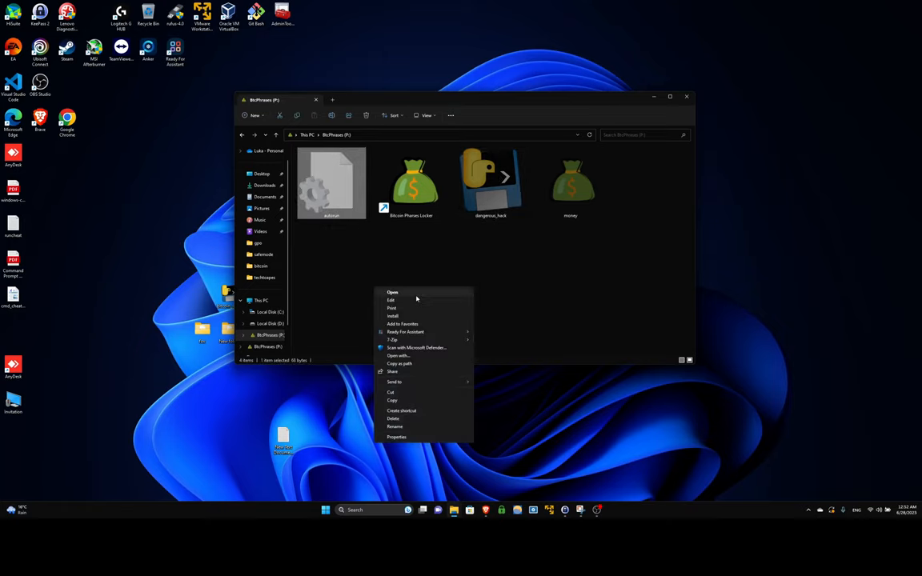
click(391, 300)
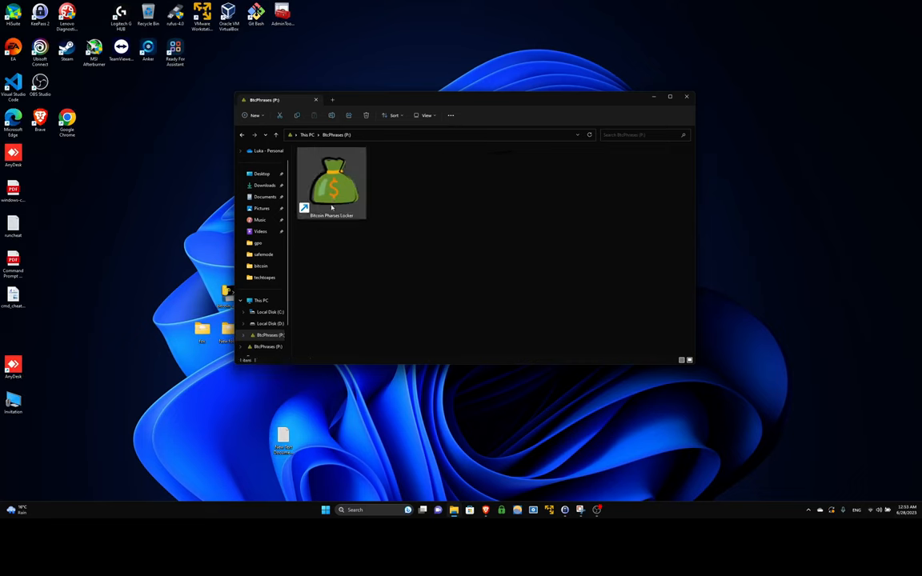
- Launch Bitcoin Phrases Locker, then use Pay2Unlock to dismiss the 'Your PC is locked by us!' screen
double_click(331, 183)
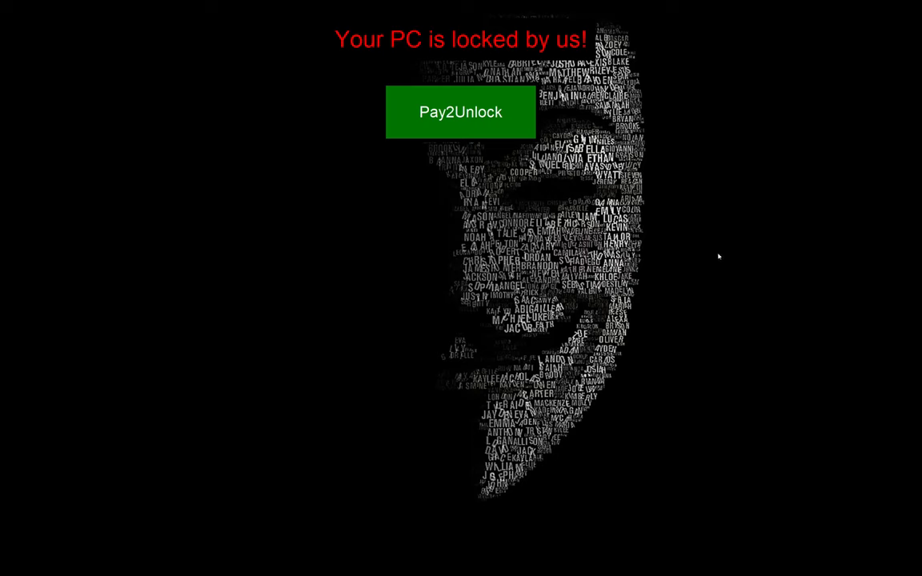
mouse_move(718, 252)
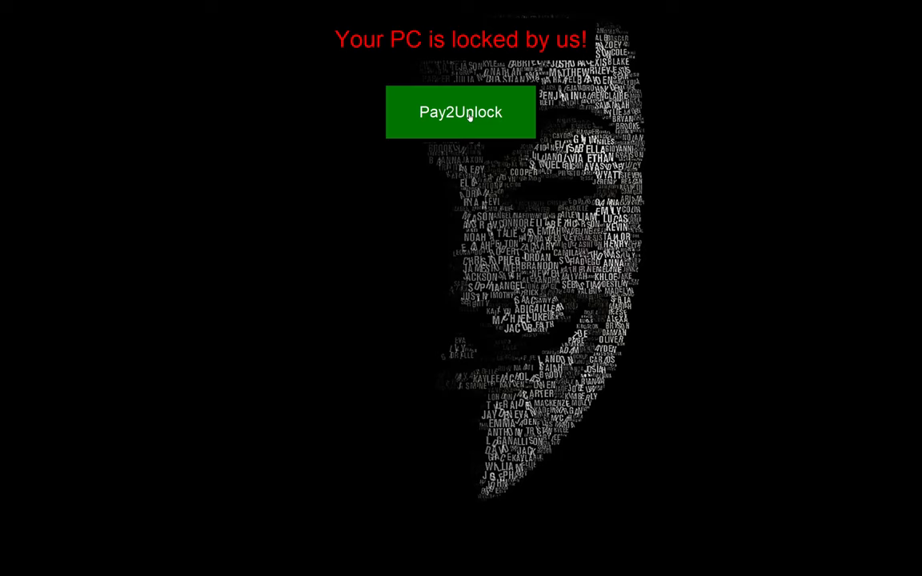
click(460, 112)
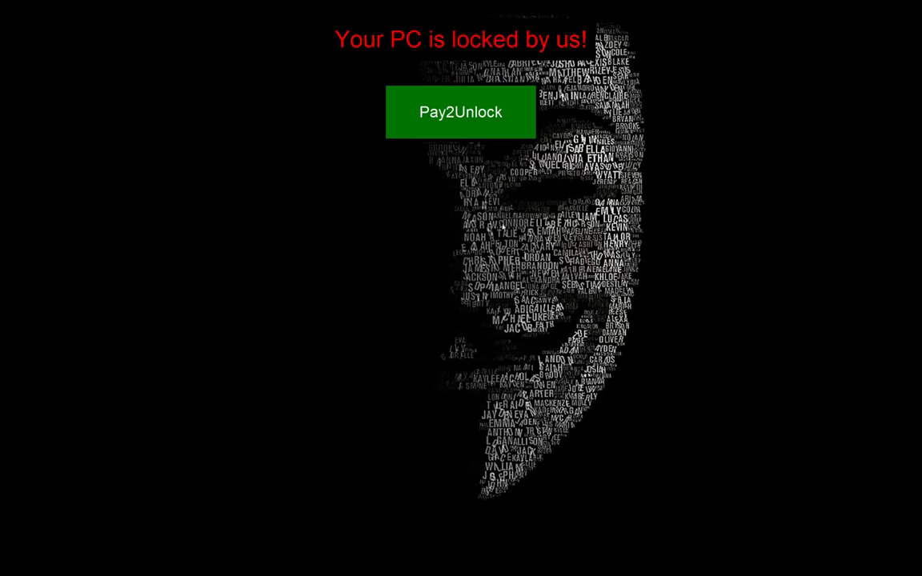
click(309, 510)
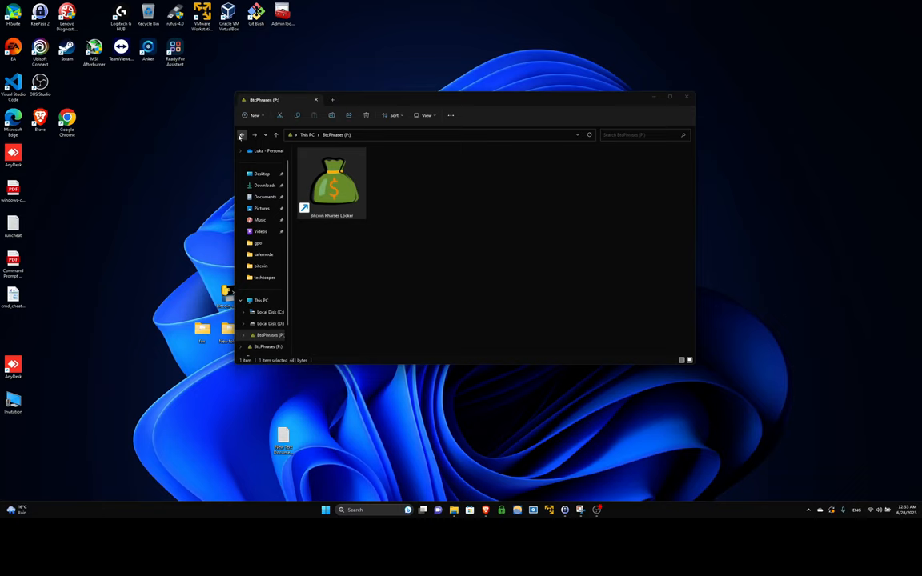
click(242, 135)
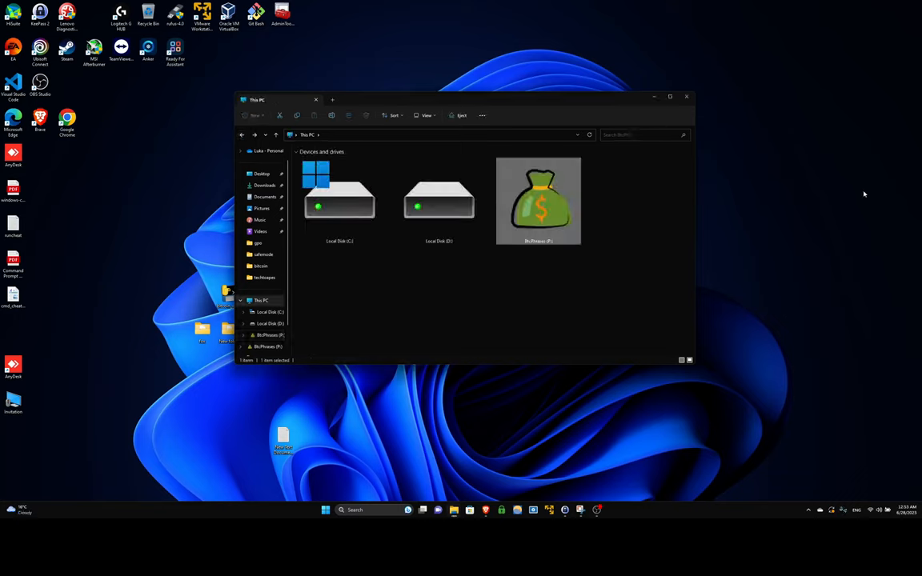
double_click(538, 201)
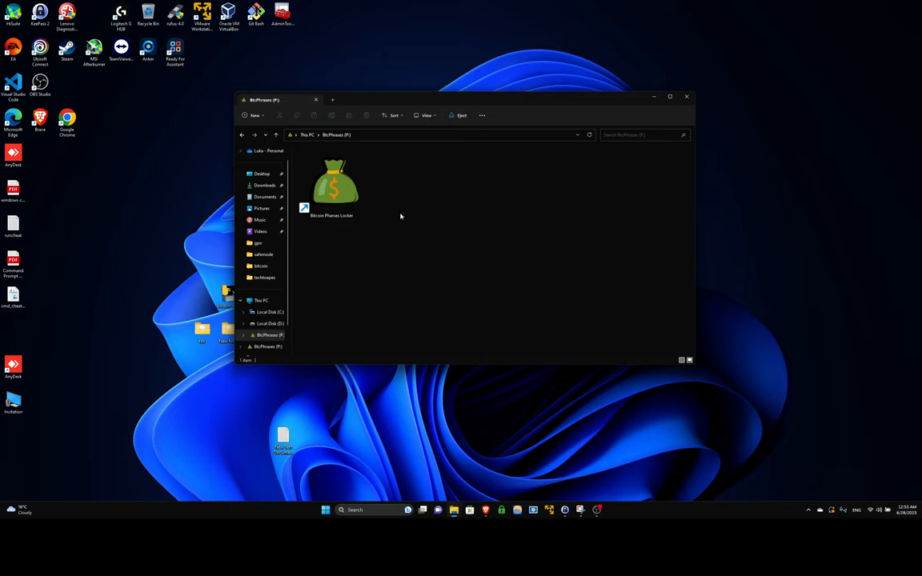
mouse_move(397, 189)
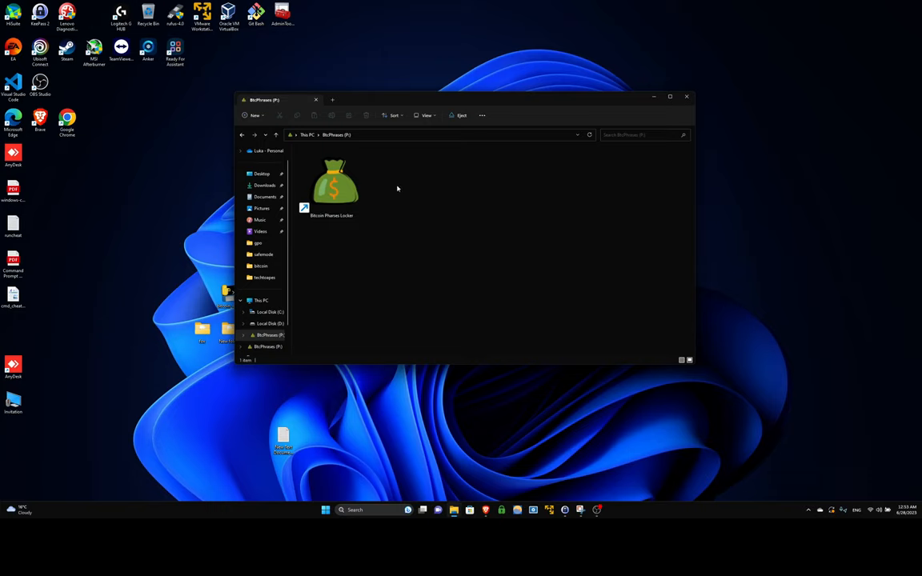
mouse_move(372, 216)
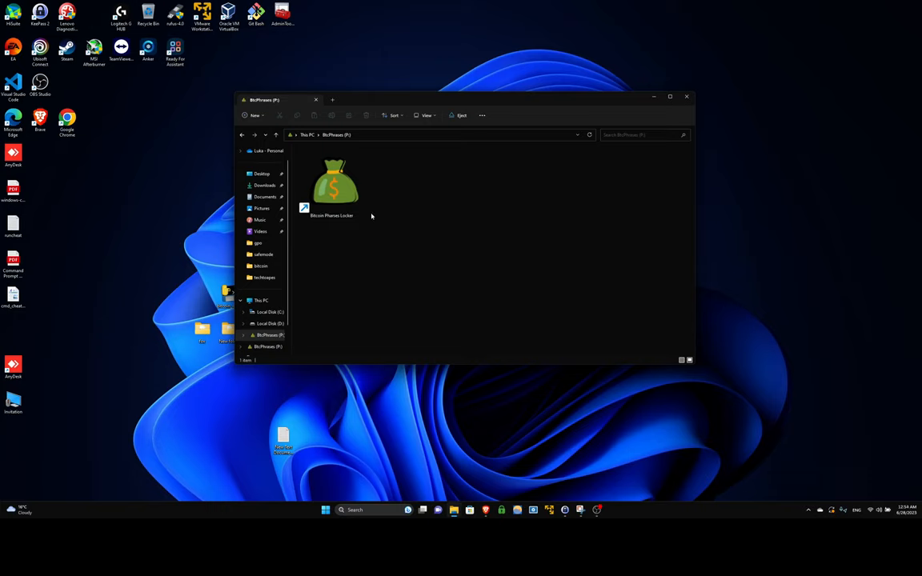
mouse_move(585, 290)
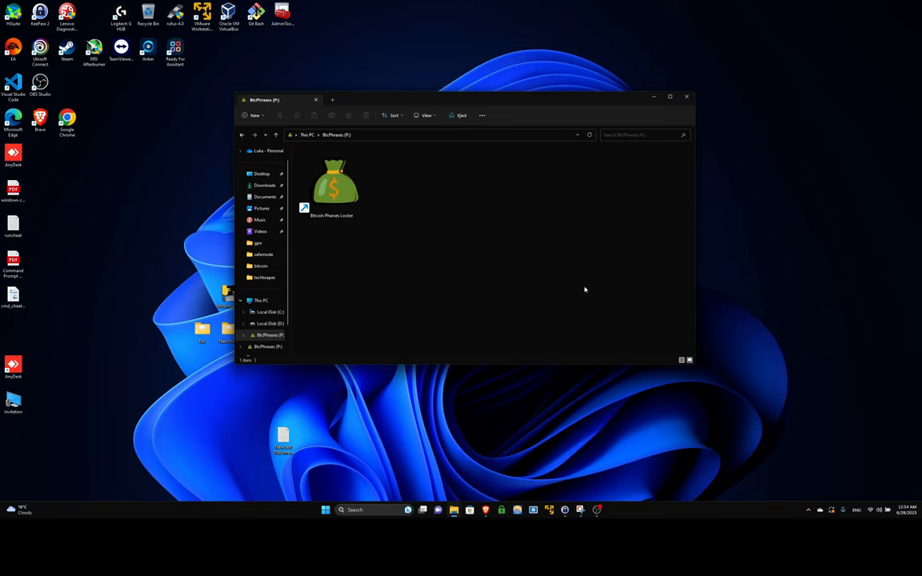